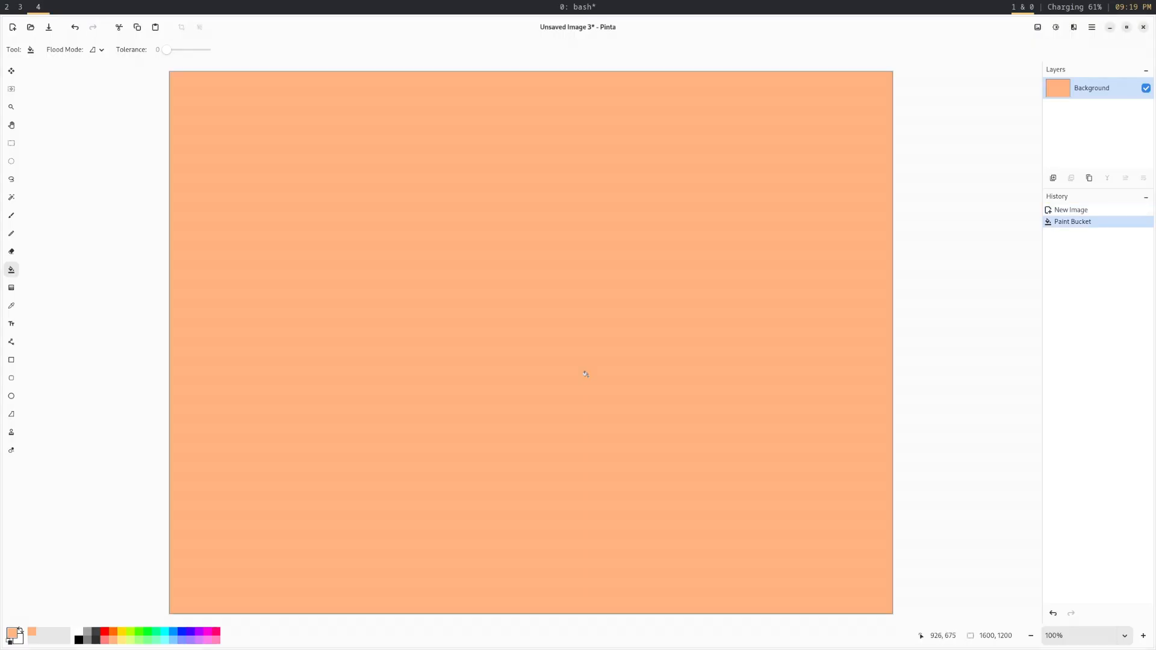
- Fill the canvas background with the peach-orange primary colour using the Paint Bucket
left_click(11, 214)
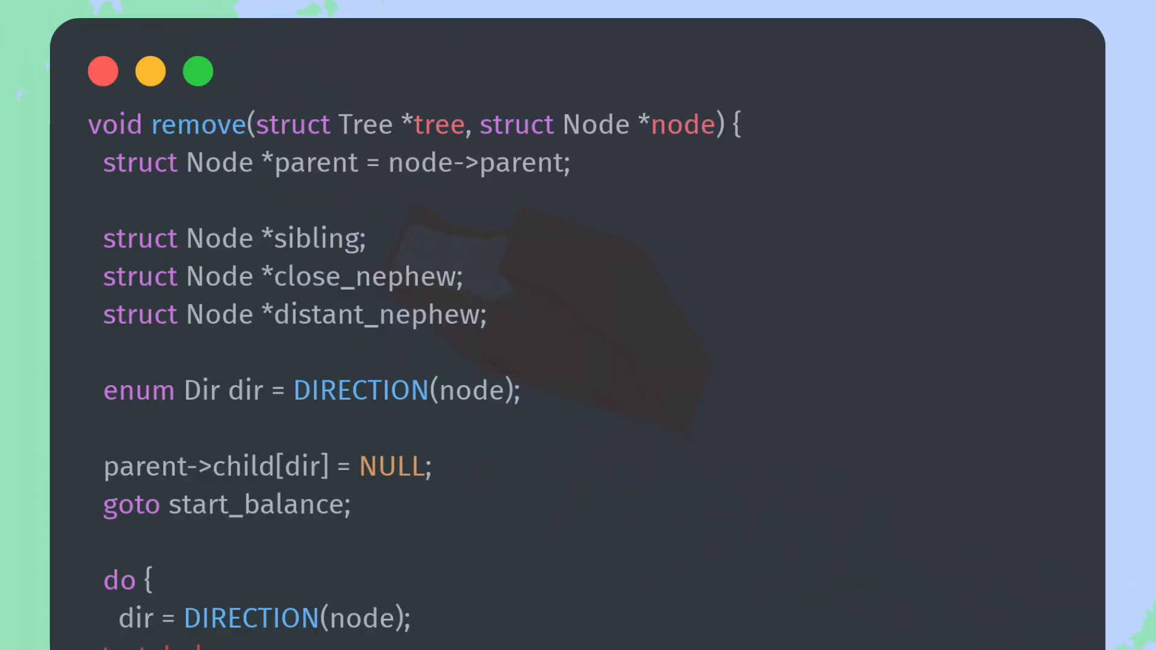
scroll("down", 3)
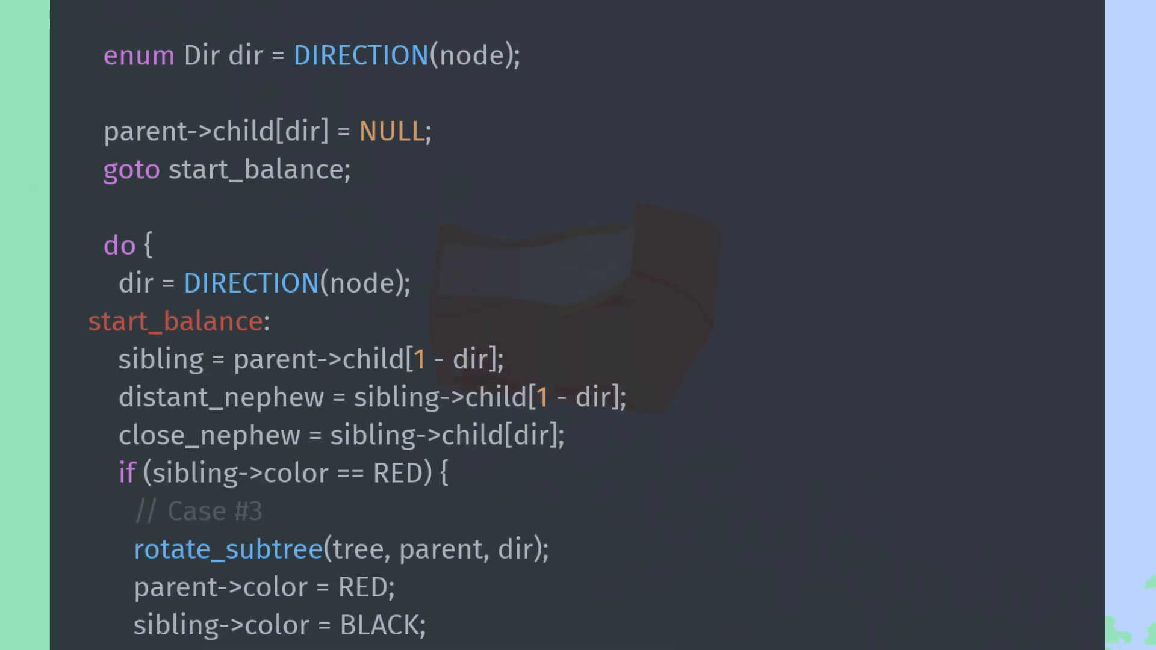
scroll("down", 3)
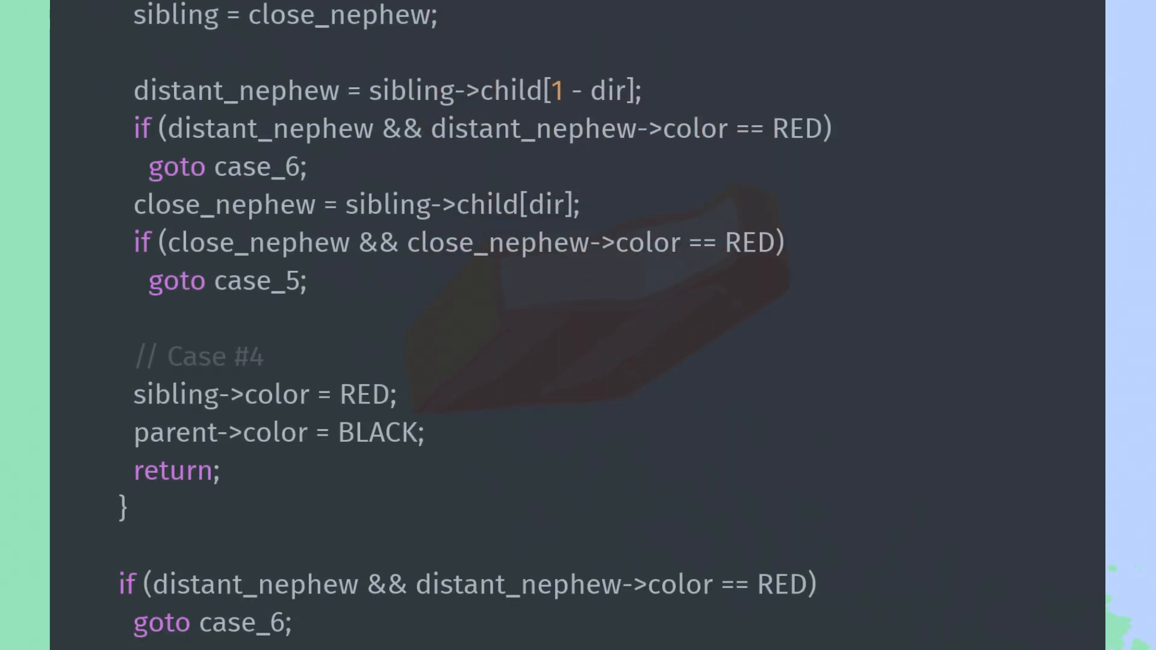
scroll("down", 3)
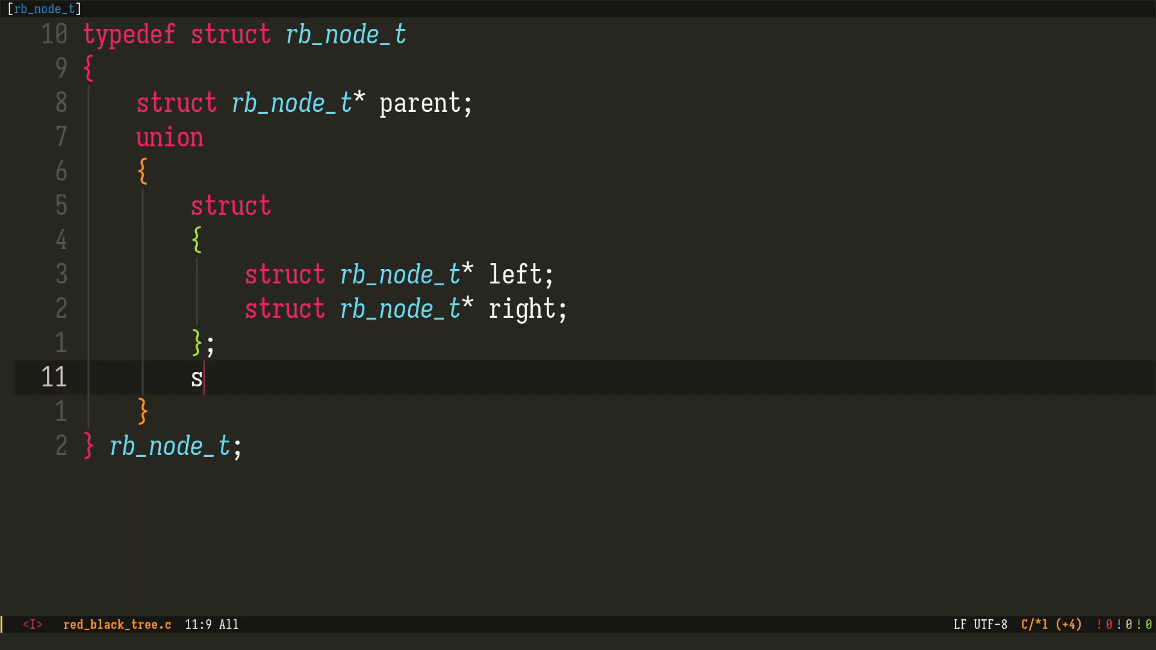
- Add the 'struct rb_node_t* child[2];' member to the rb_node_t union
type("truct rb_node_t* child[2];")
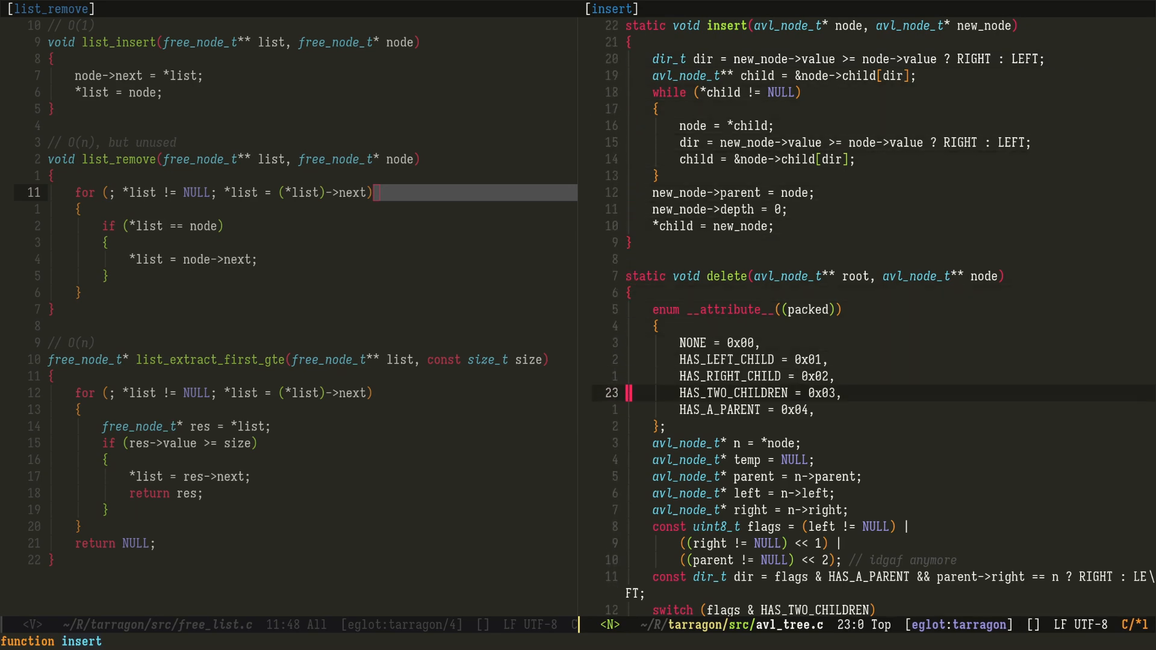
- Scroll down through the scratch.c source to review the scratch_alloc implementation
scroll("down", 3)
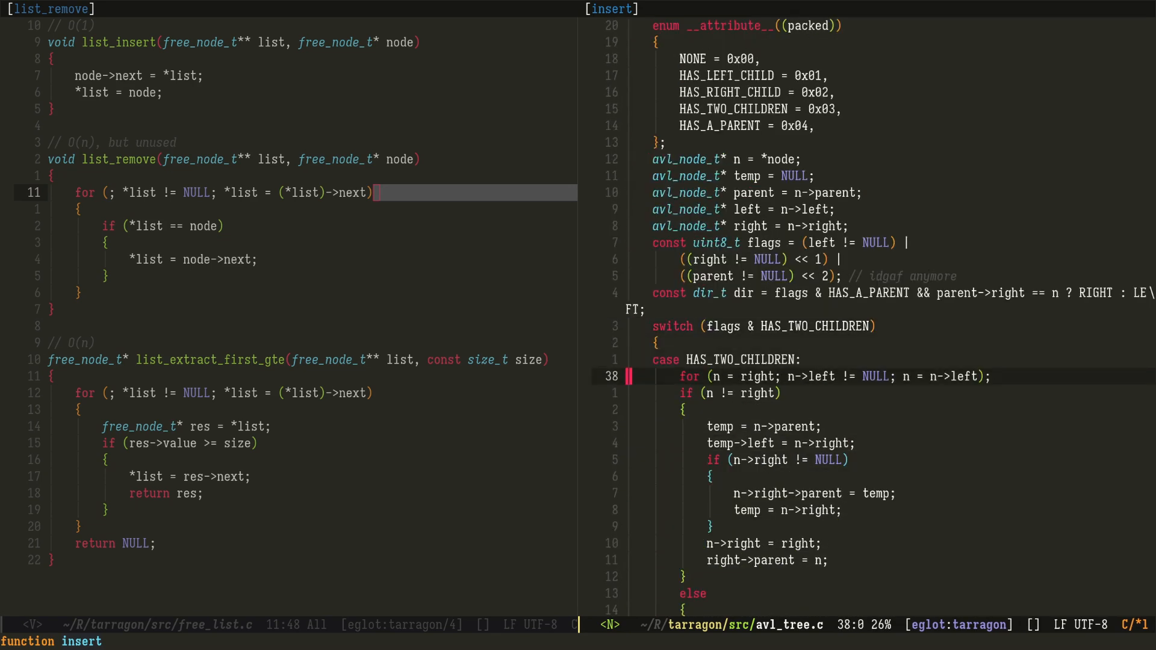
scroll("down", 3)
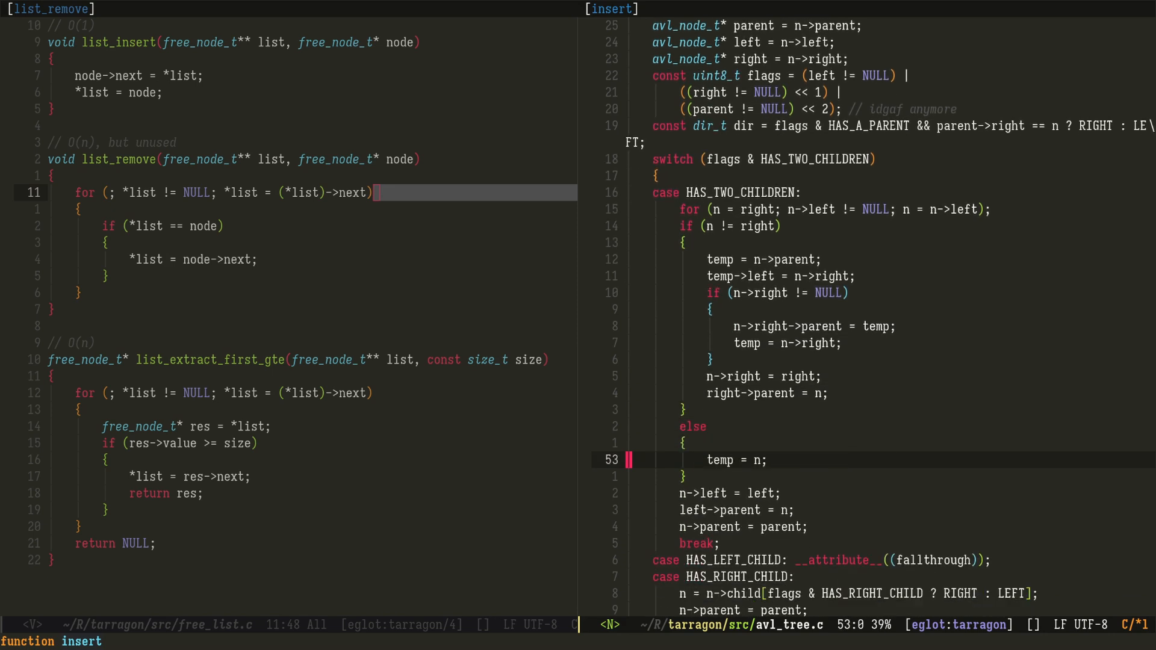
scroll("down", 3)
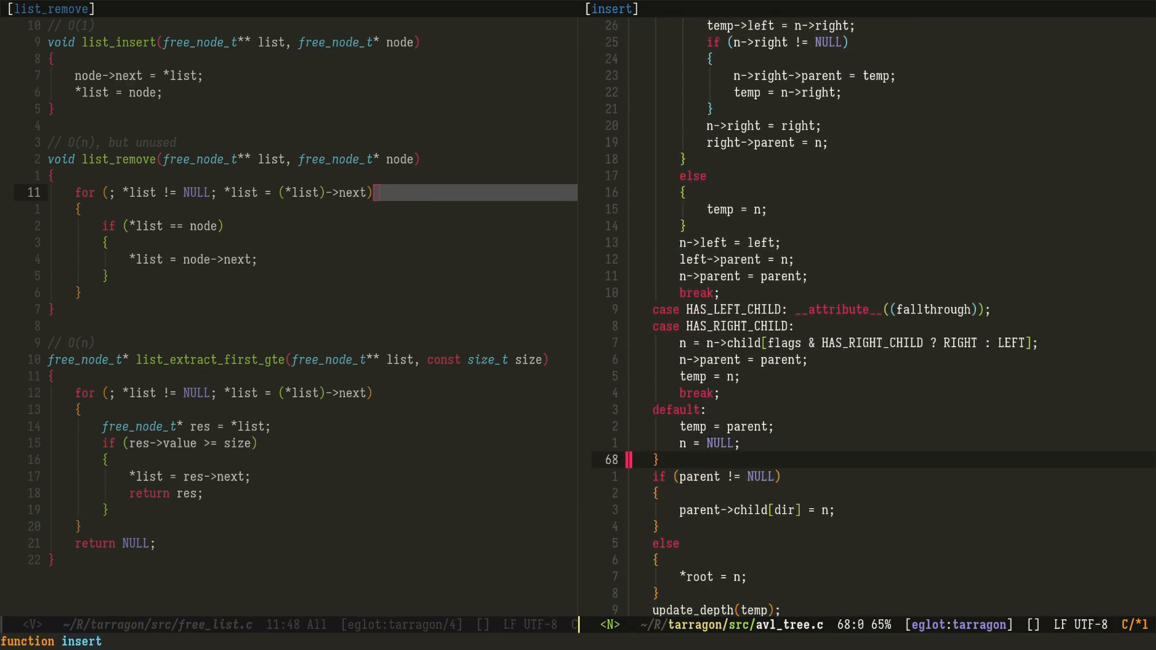
scroll("down", 3)
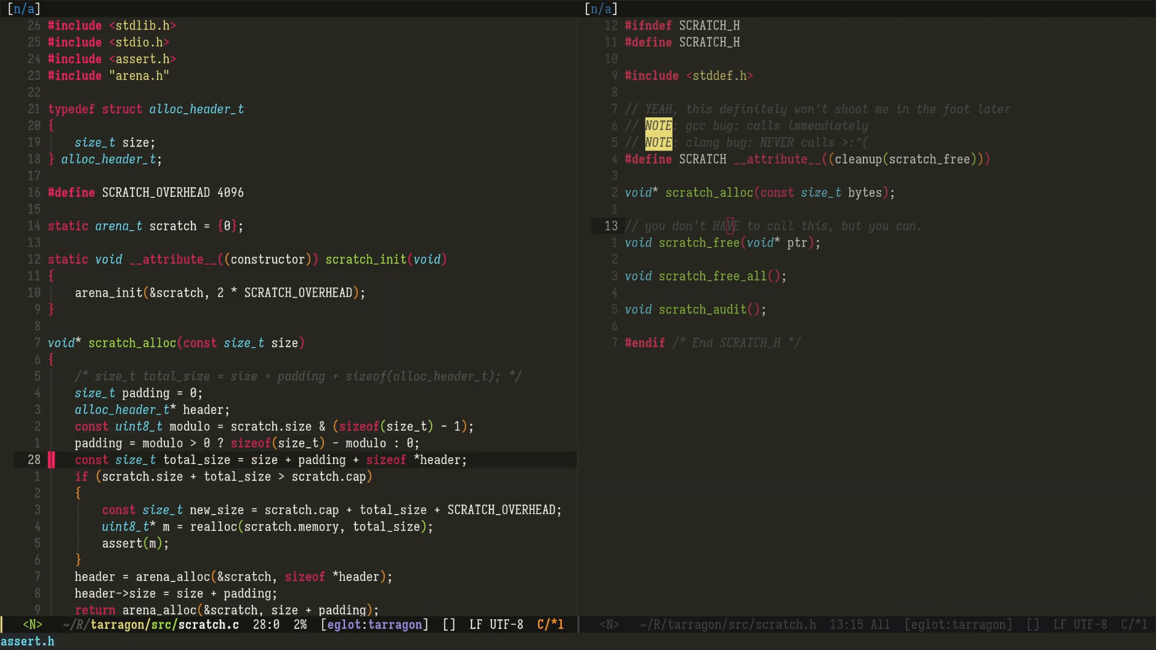
- Scroll through scratch.c to scratch_audit, then jump back to the top of the buffer
scroll("down", 3)
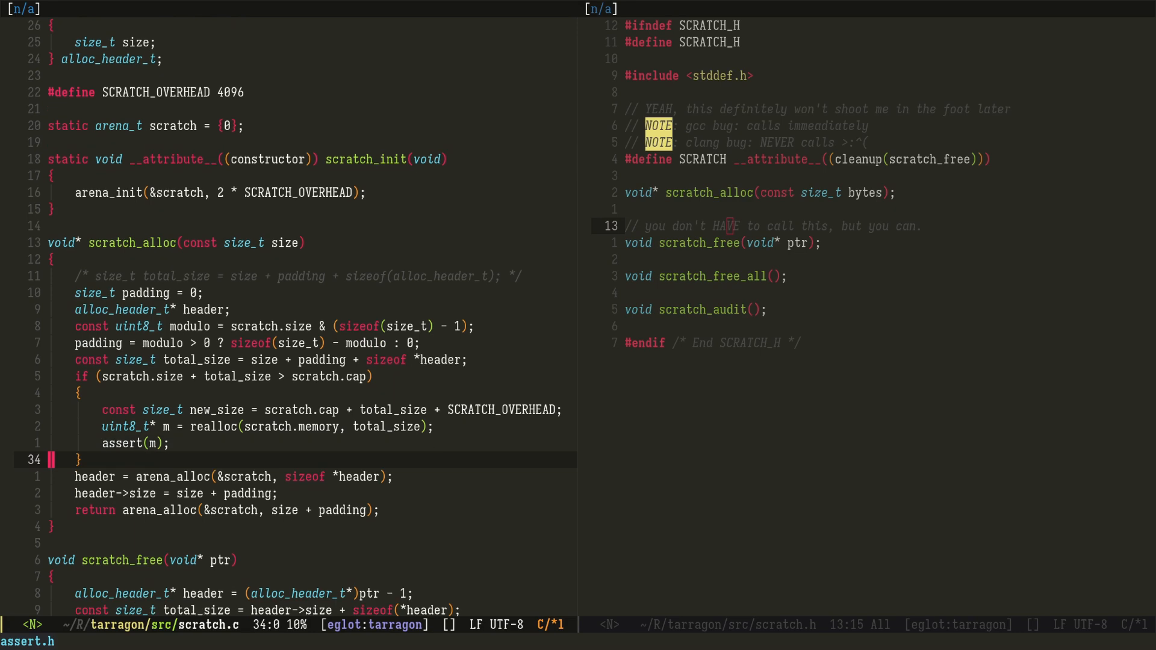
scroll("down", 3)
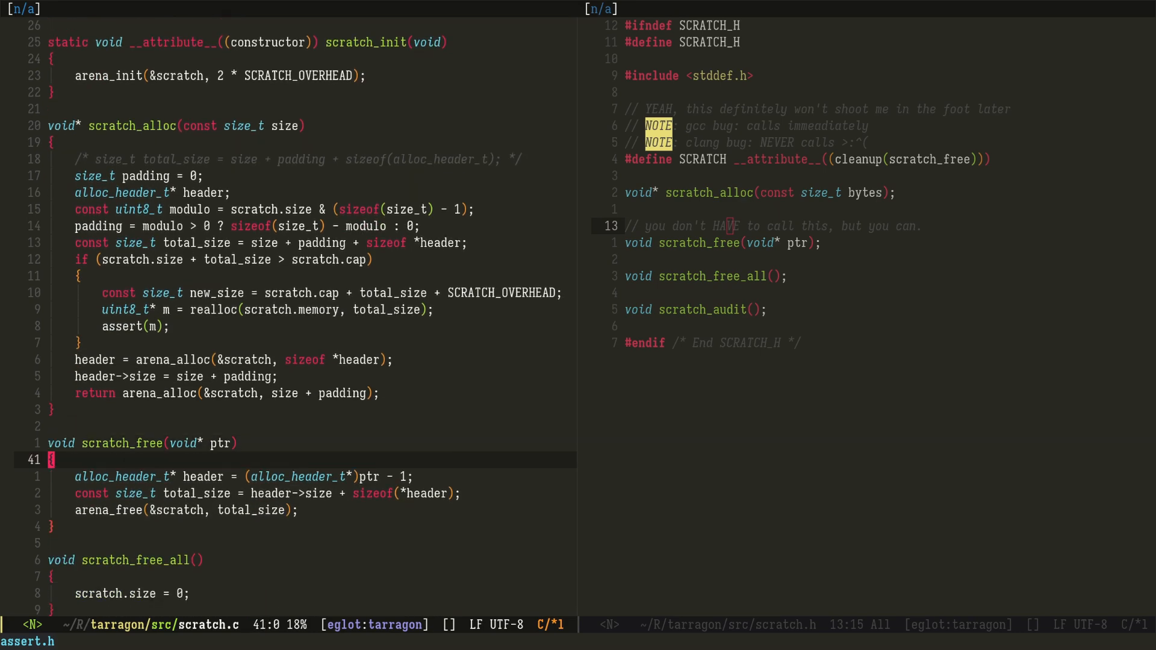
scroll("down", 3)
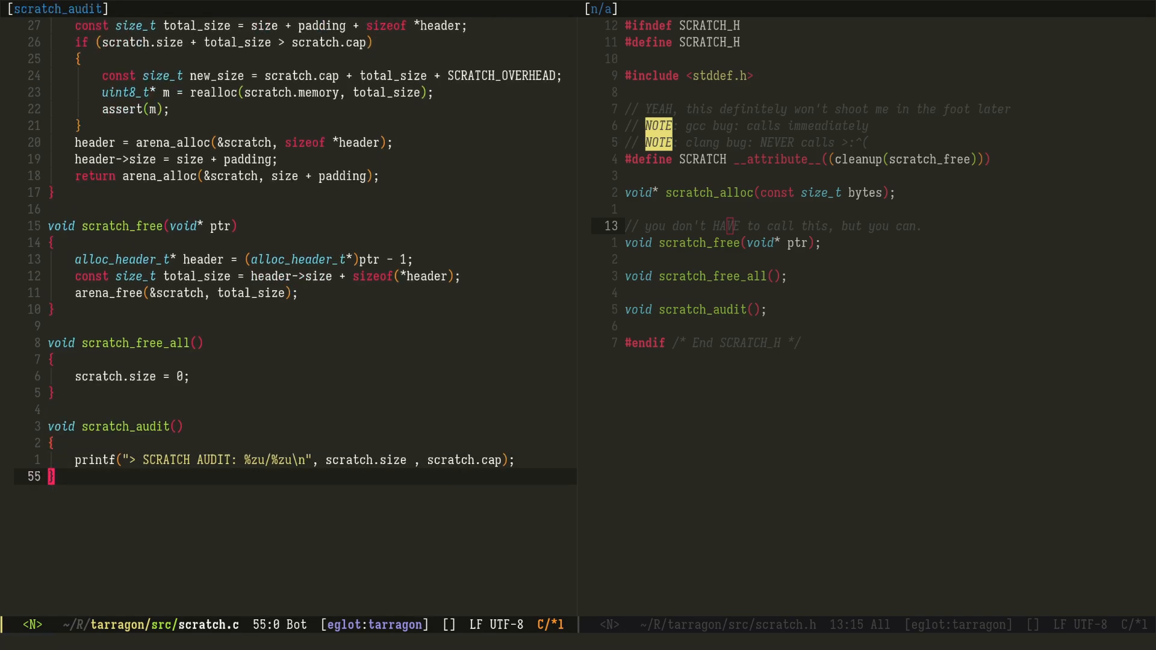
key("gg")
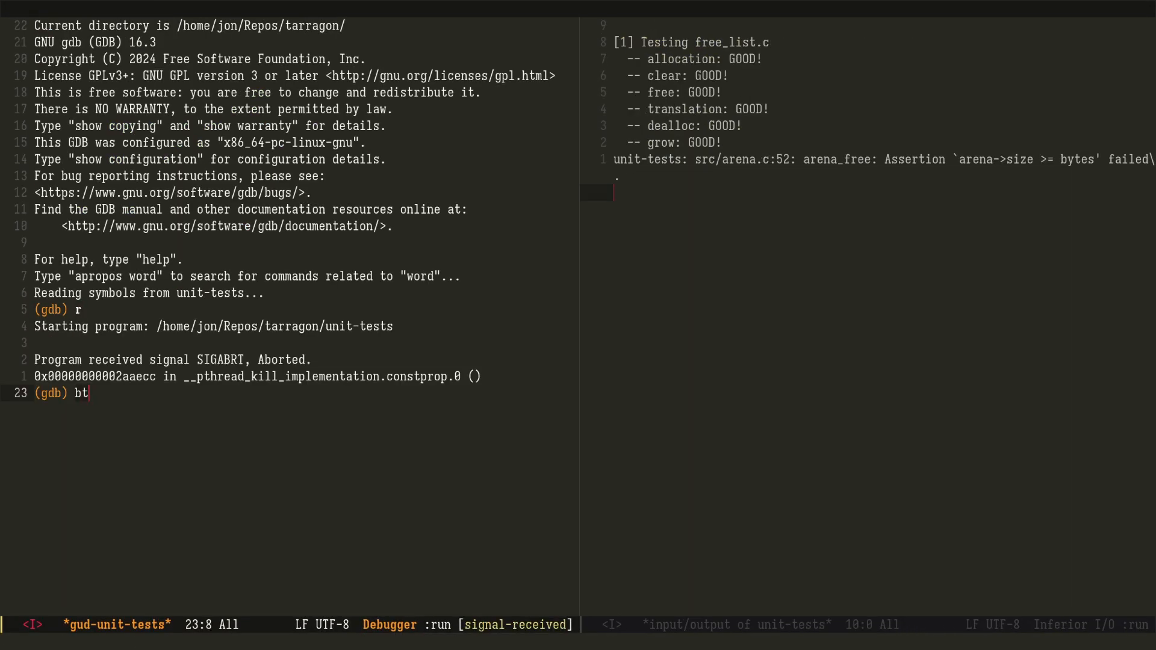
- Run bt to show the backtrace from main to arena_free, then move to frame #7's source path
key("Return")
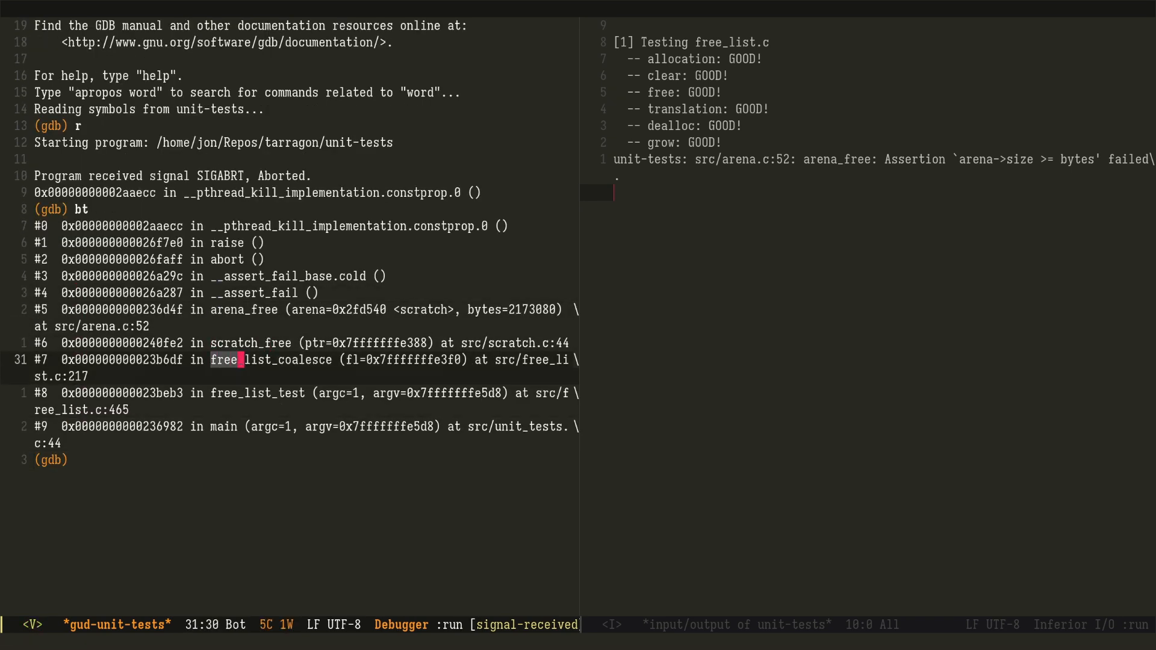
key("Escape")
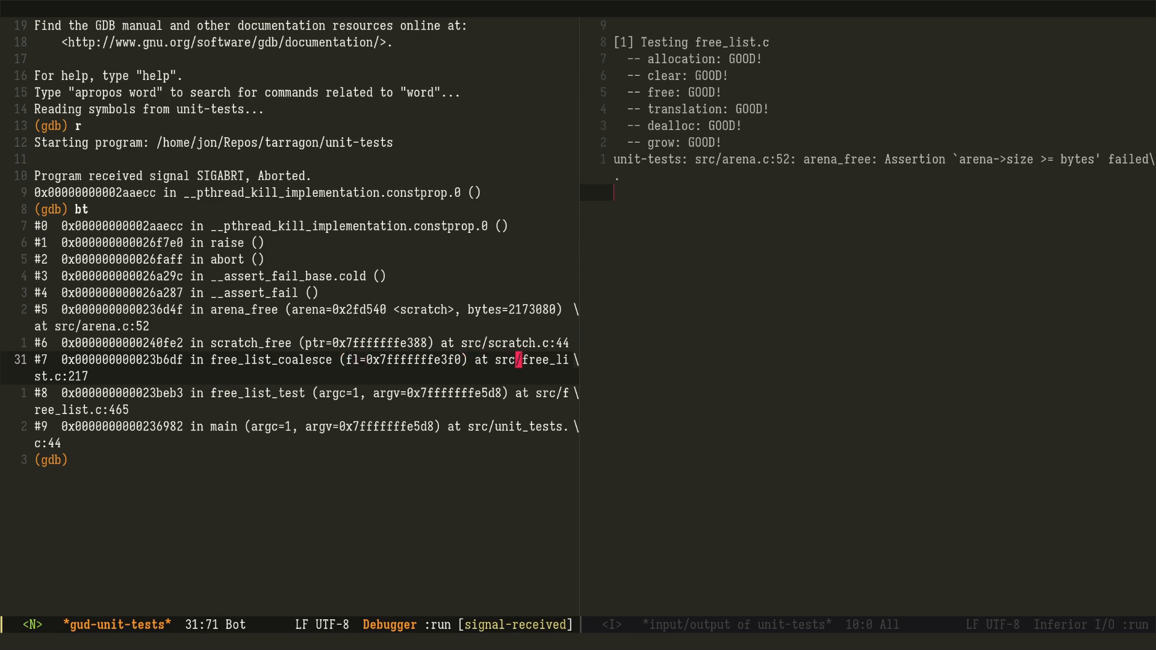